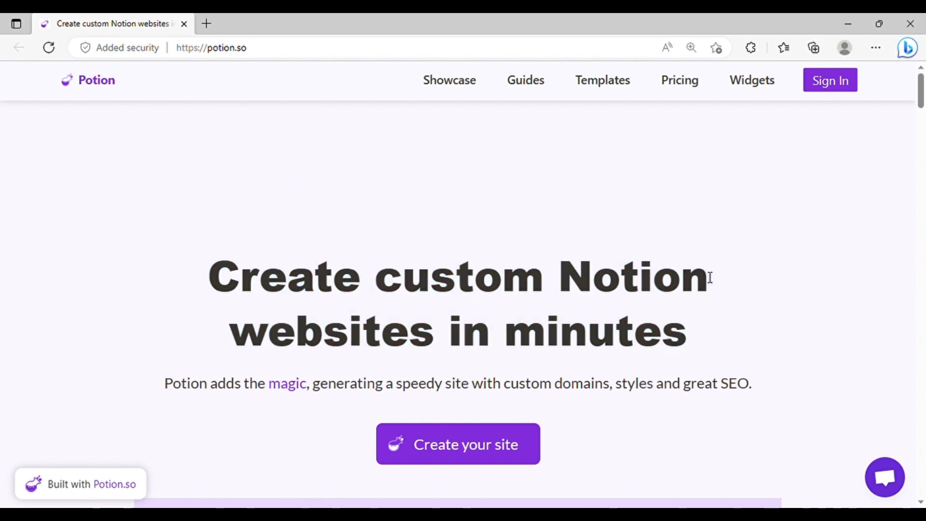
# Scroll the Potion homepage past the video, testimonials and feature blocks to the SEO-friendly sites section.
pyautogui.scroll(-3)
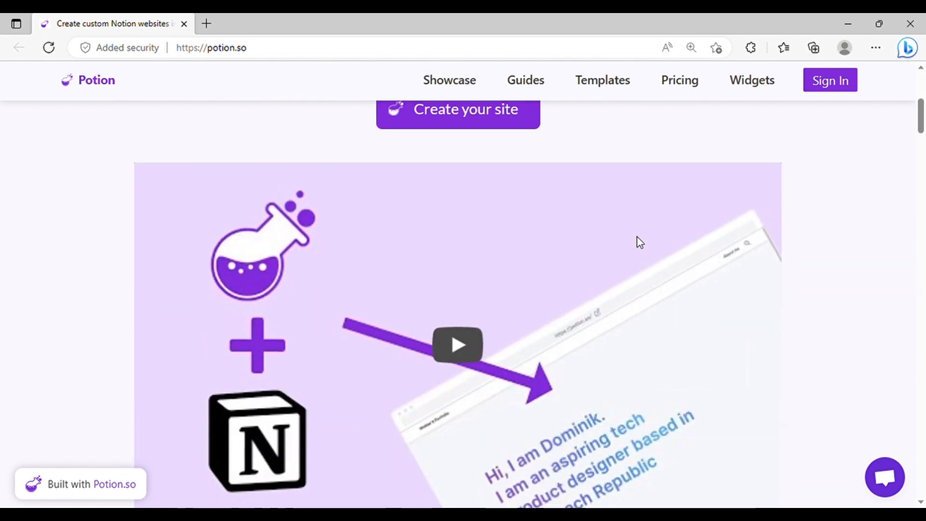
pyautogui.scroll(-3)
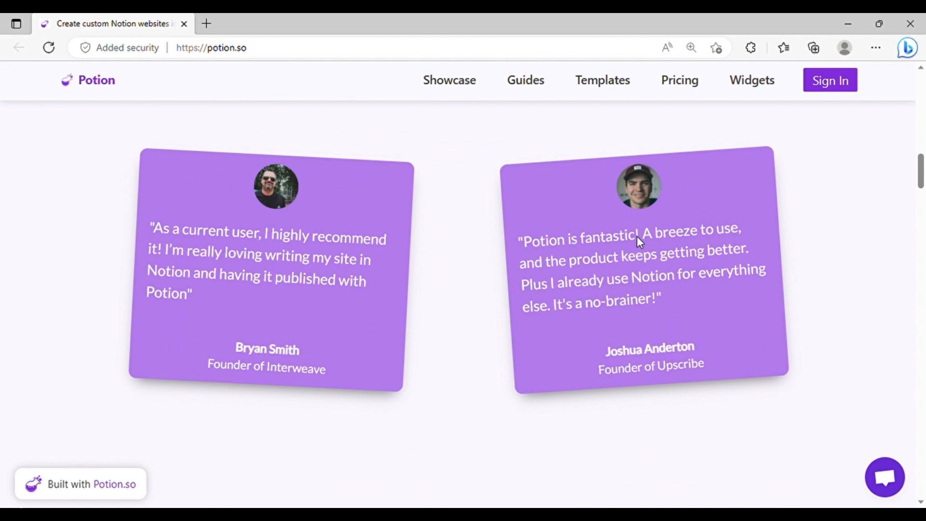
pyautogui.scroll(-3)
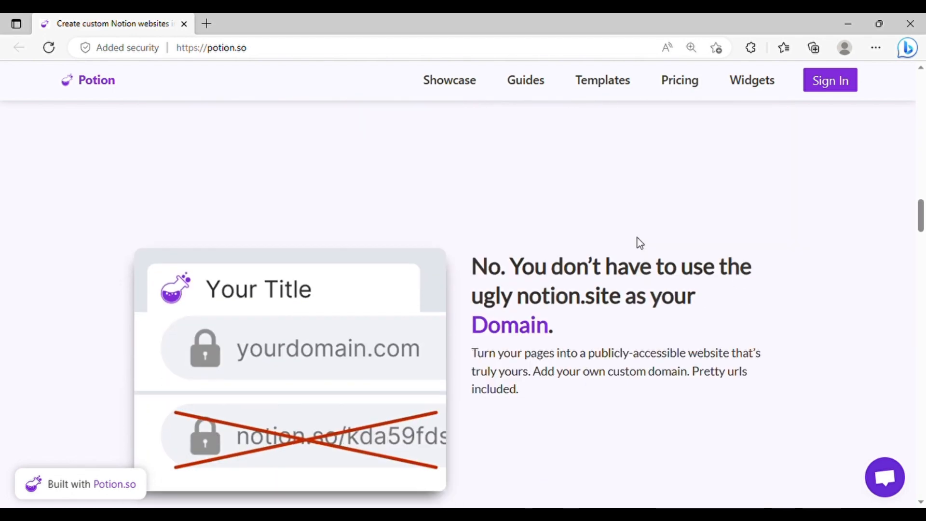
pyautogui.scroll(-3)
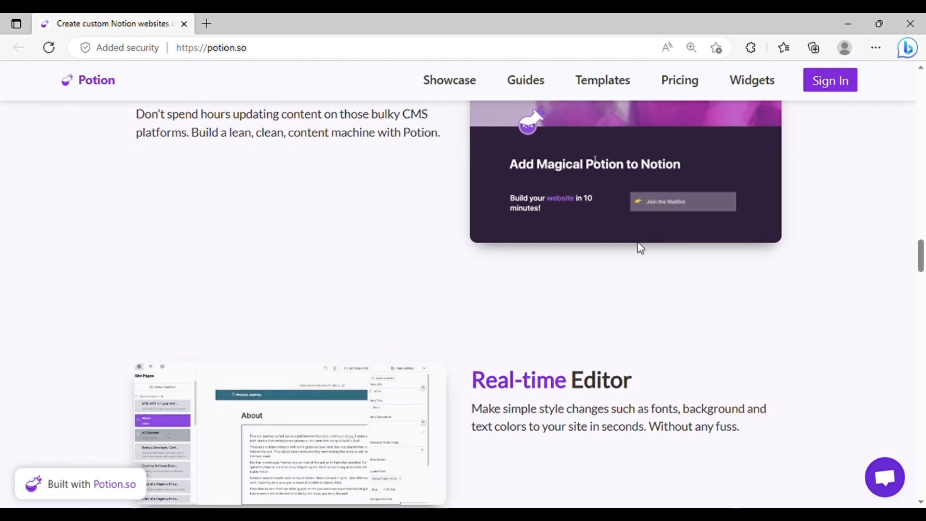
pyautogui.scroll(-3)
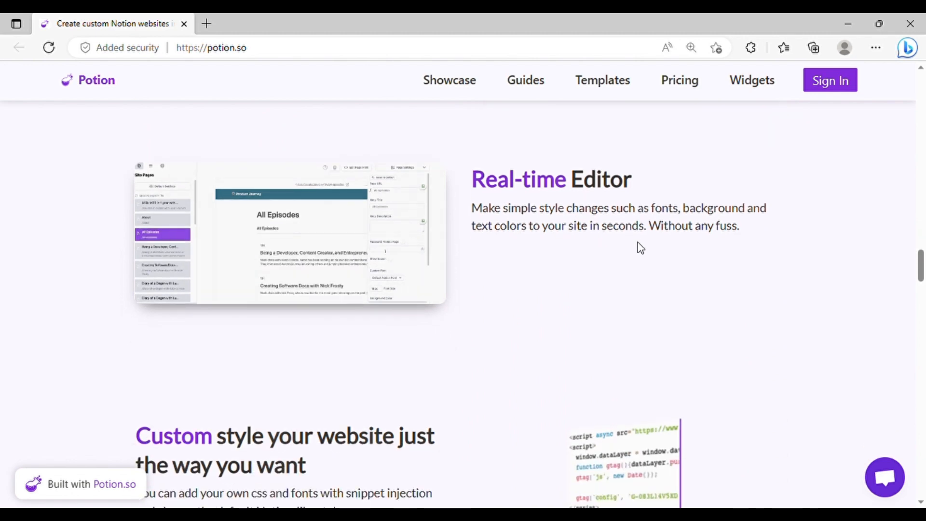
pyautogui.scroll(-3)
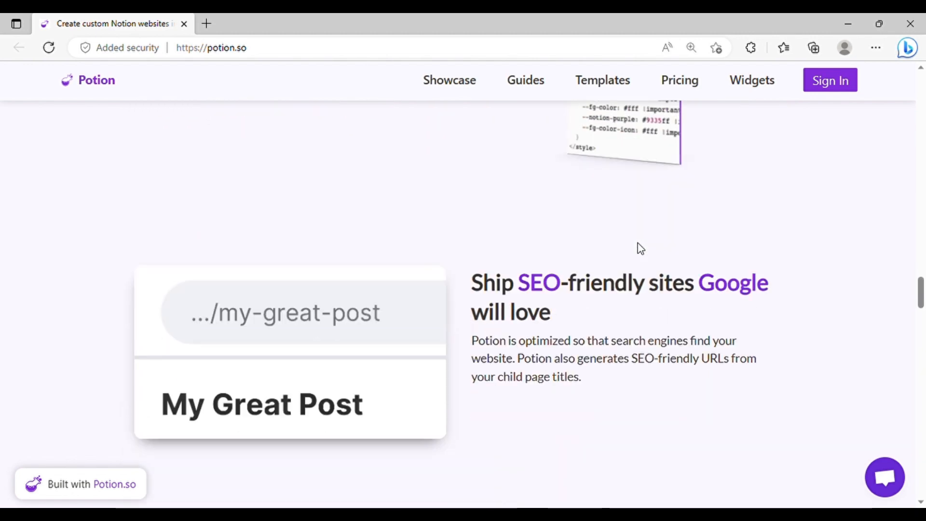
pyautogui.scroll(-3)
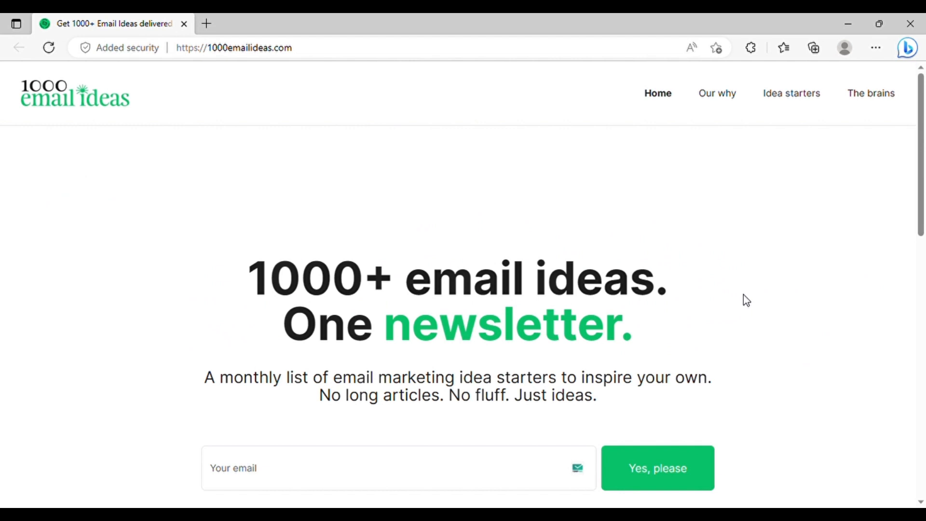
pyautogui.scroll(-3)
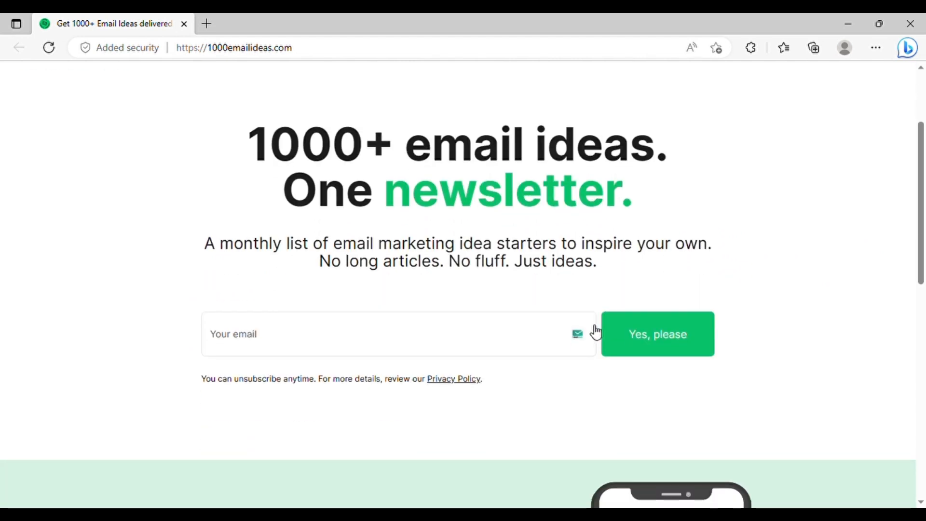
pyautogui.scroll(-3)
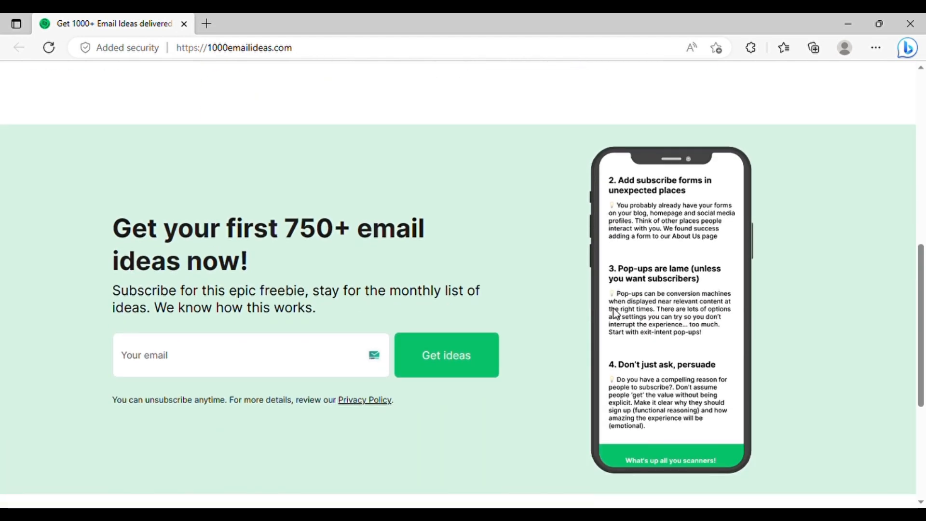
pyautogui.scroll(-3)
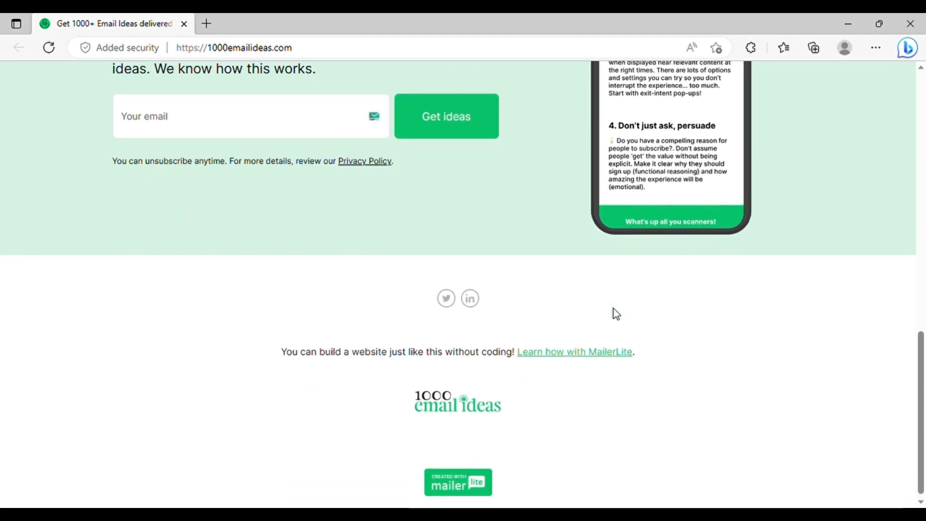
pyautogui.scroll(3)
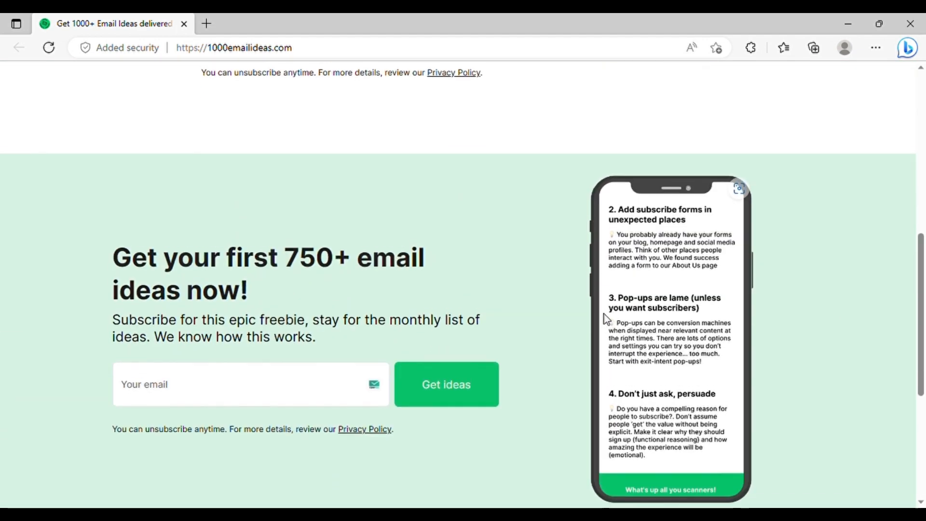
pyautogui.scroll(3)
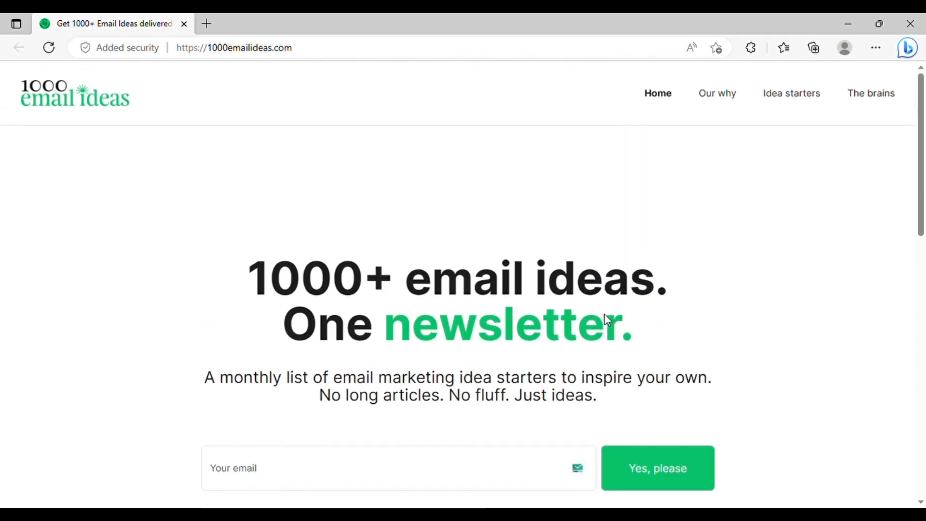
pyautogui.moveTo(314, 344)
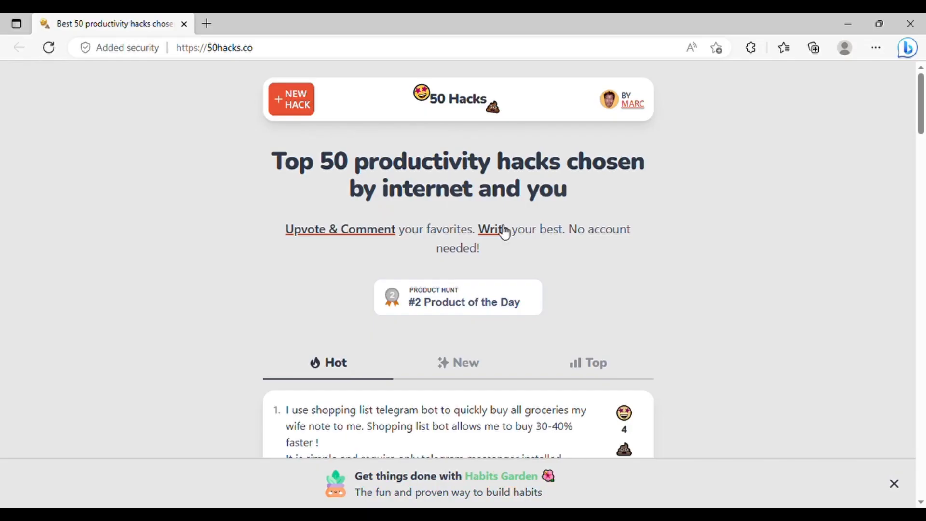
pyautogui.moveTo(669, 237)
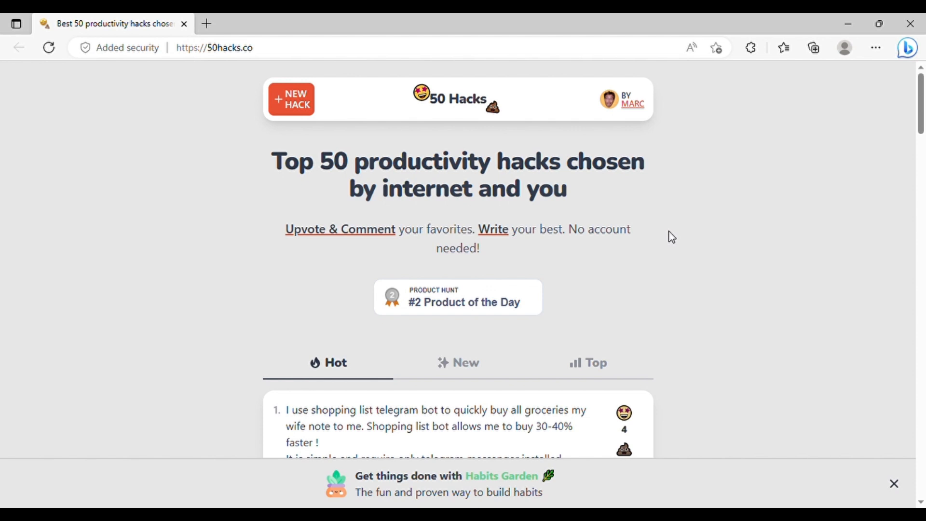
# Browse the Hot hacks, then switch to the New list and read down to the make-your-bed tip.
pyautogui.scroll(-3)
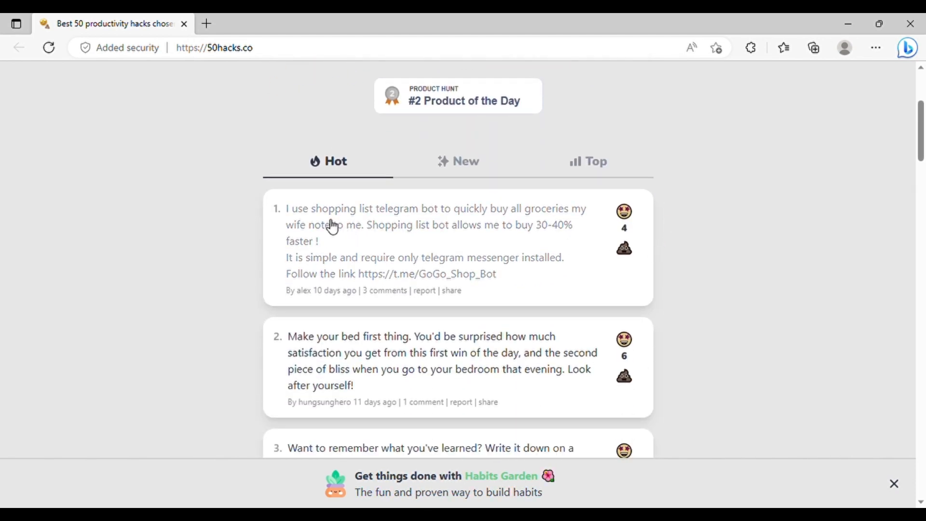
pyautogui.scroll(-3)
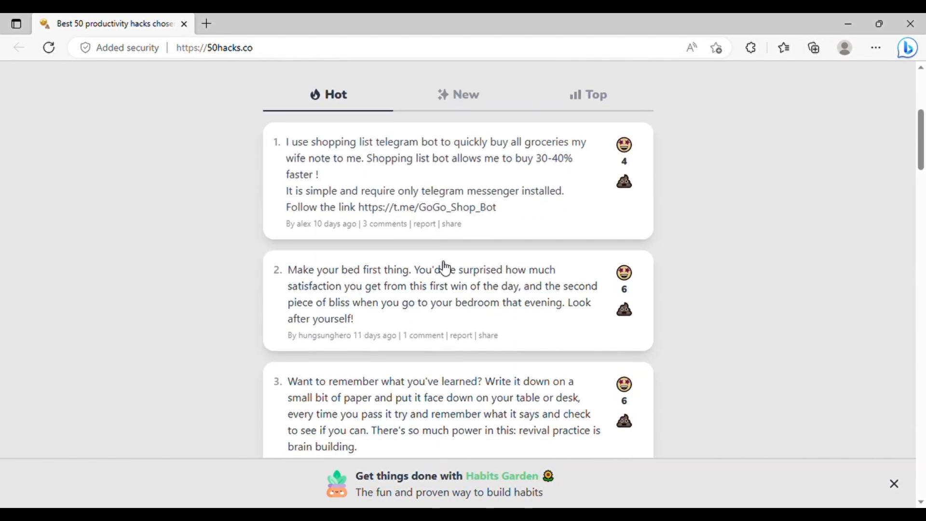
pyautogui.click(458, 94)
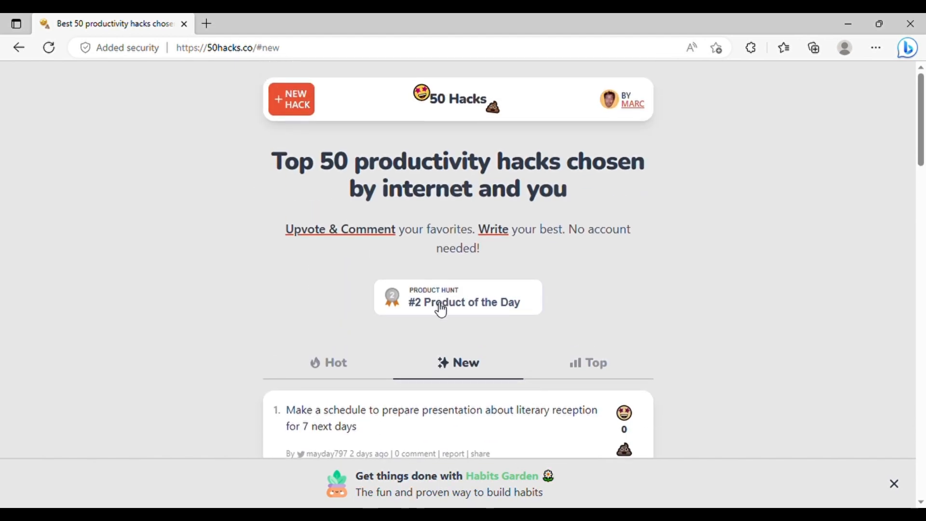
pyautogui.scroll(-3)
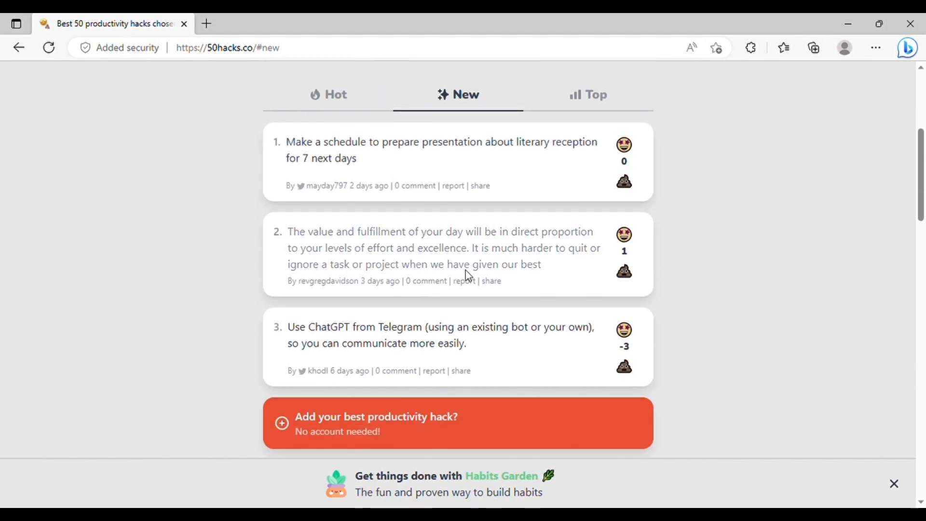
pyautogui.scroll(-3)
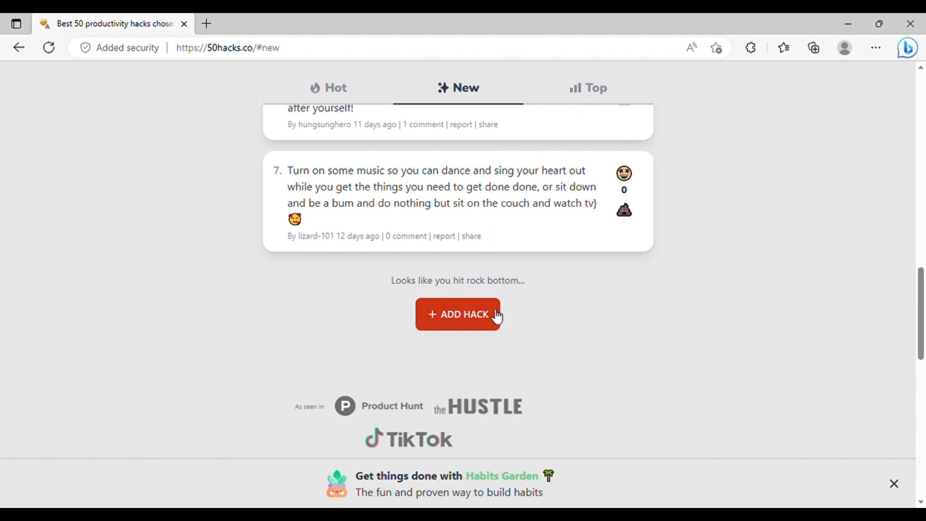
pyautogui.scroll(3)
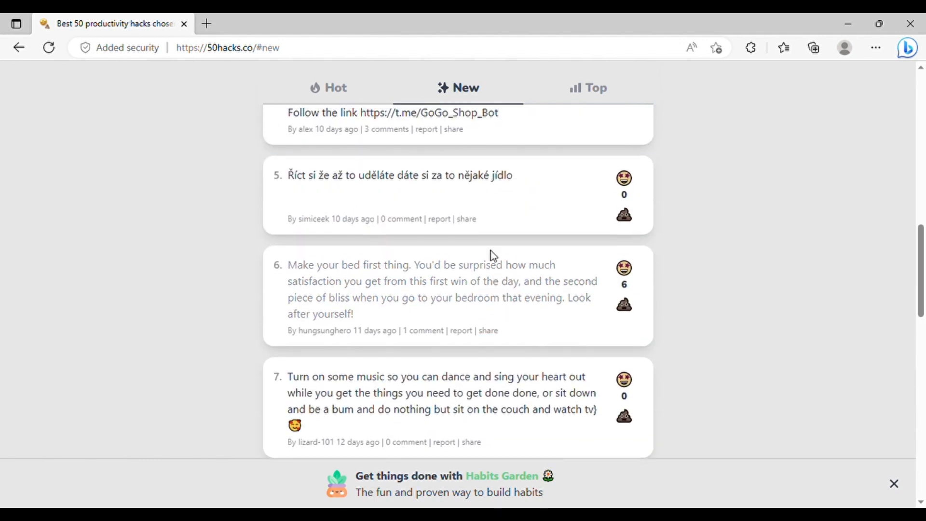
pyautogui.scroll(3)
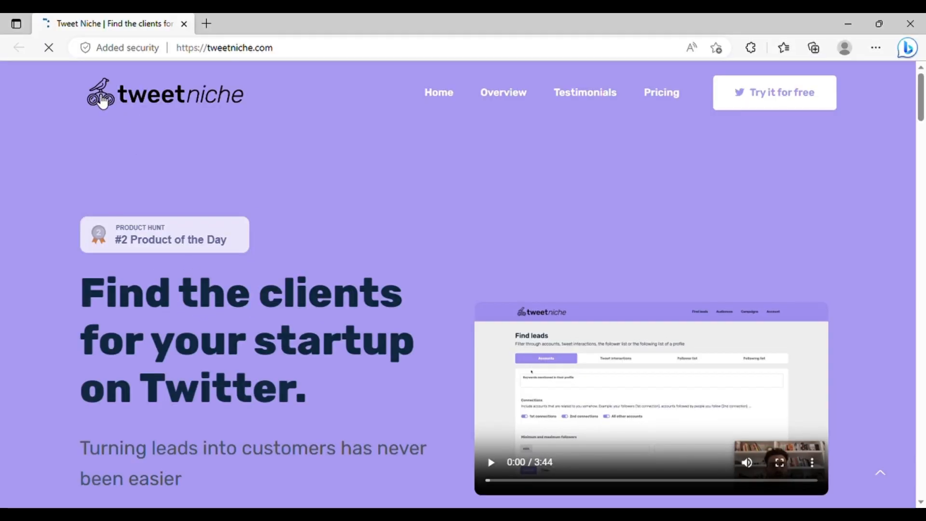
pyautogui.moveTo(384, 182)
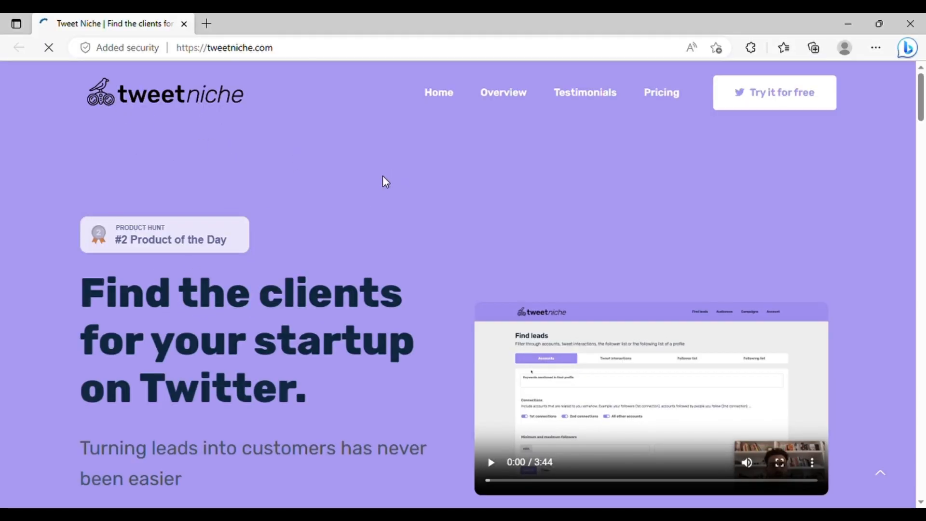
# Scroll down the Tweet Niche homepage about finding startup clients on Twitter.
pyautogui.scroll(-3)
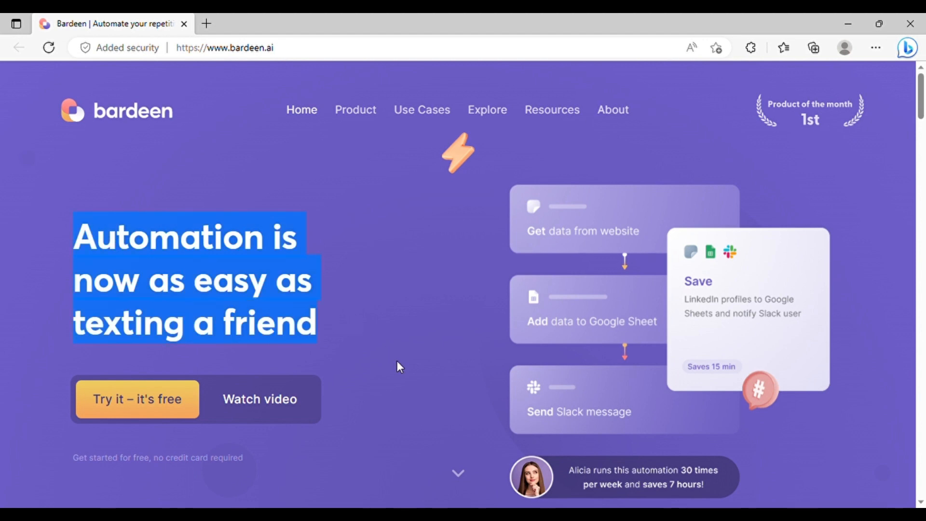
# Scroll Bardeen's homepage past the integration icons to the Meetings, Marketing and Data Research cards.
pyautogui.scroll(-3)
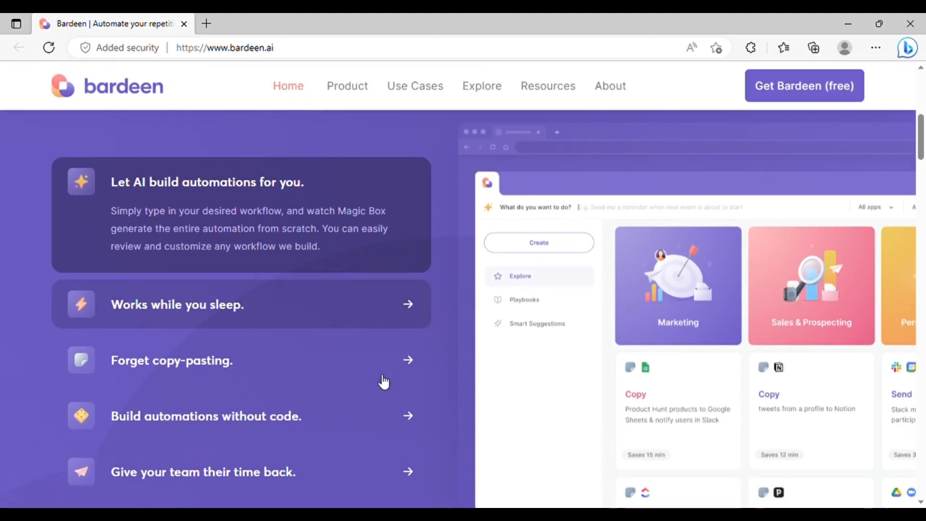
pyautogui.scroll(-3)
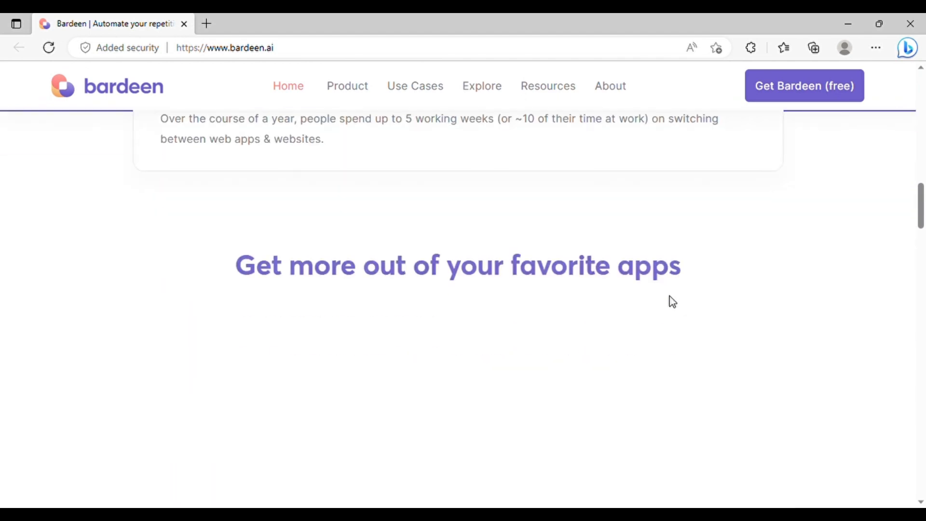
pyautogui.scroll(-3)
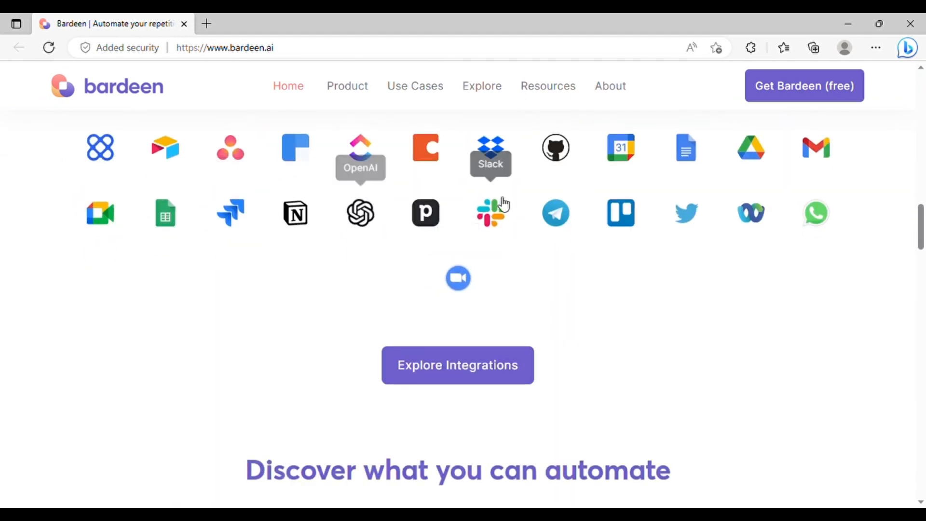
pyautogui.scroll(-3)
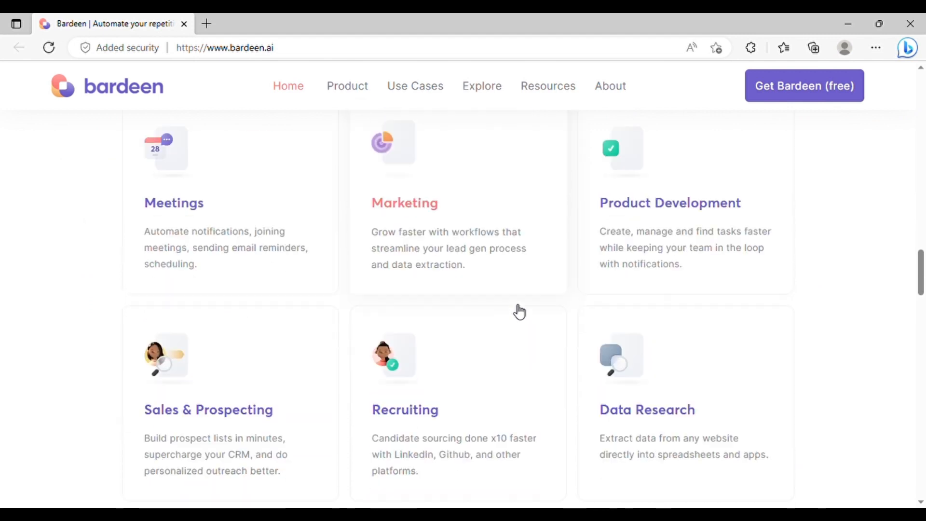
pyautogui.scroll(-3)
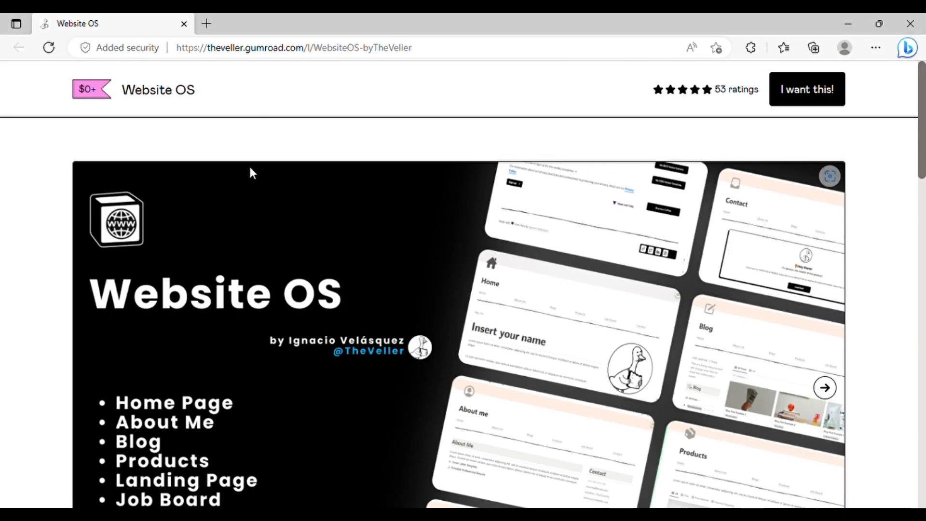
# Scroll the Website OS page past pricing tiers to Ratings and 'Who will benefit from this?'.
pyautogui.scroll(-3)
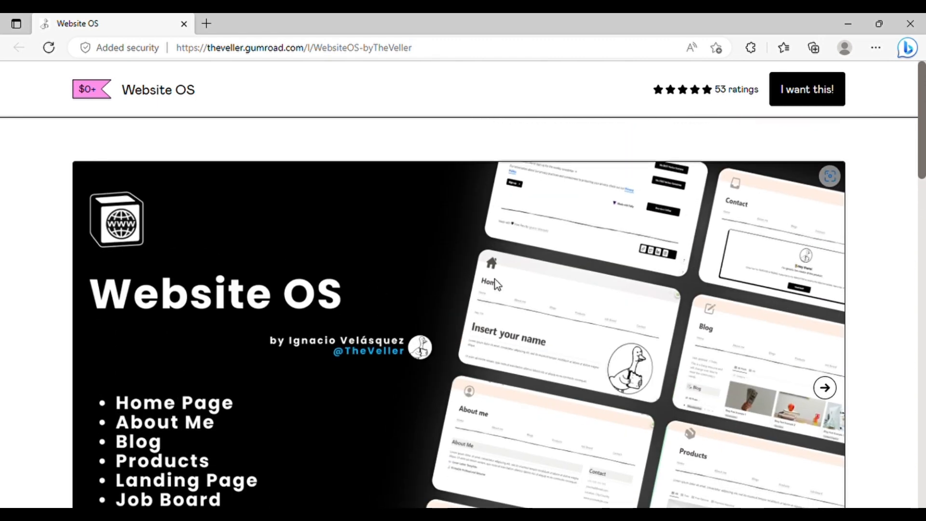
pyautogui.scroll(-3)
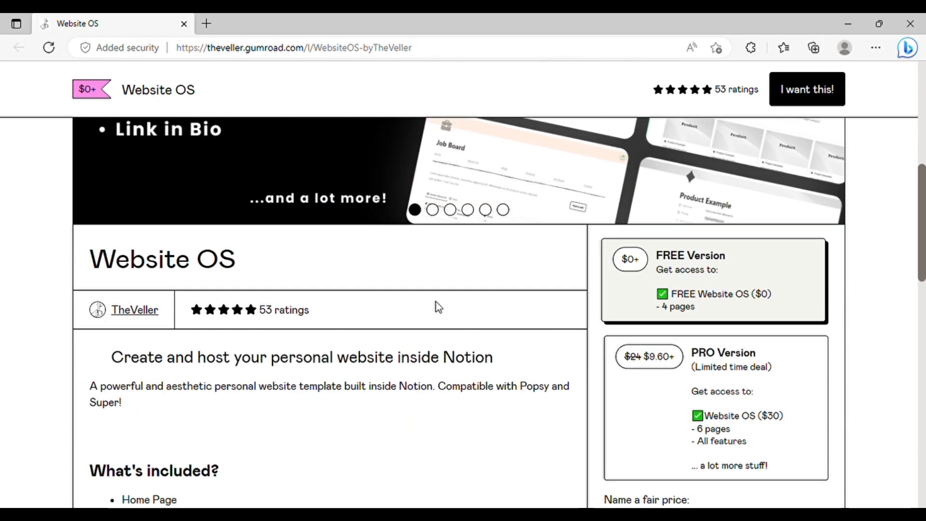
pyautogui.scroll(-3)
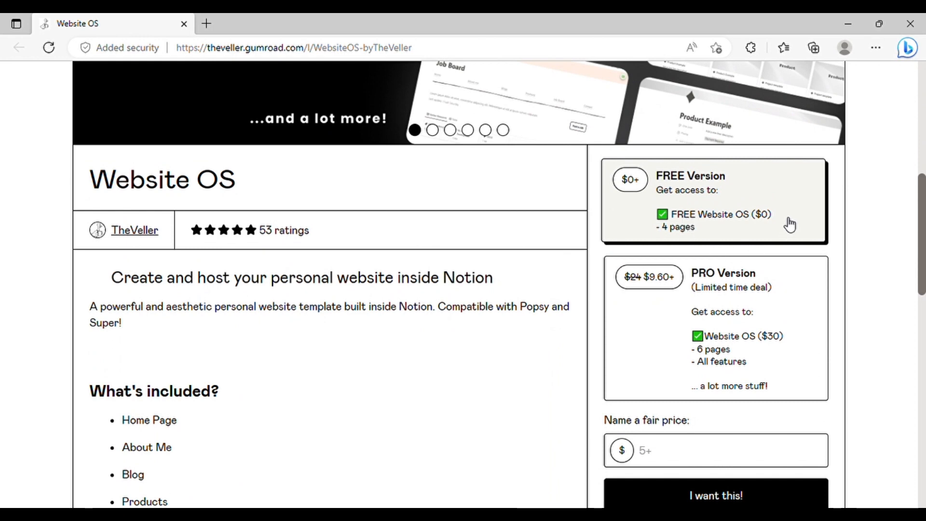
pyautogui.scroll(-3)
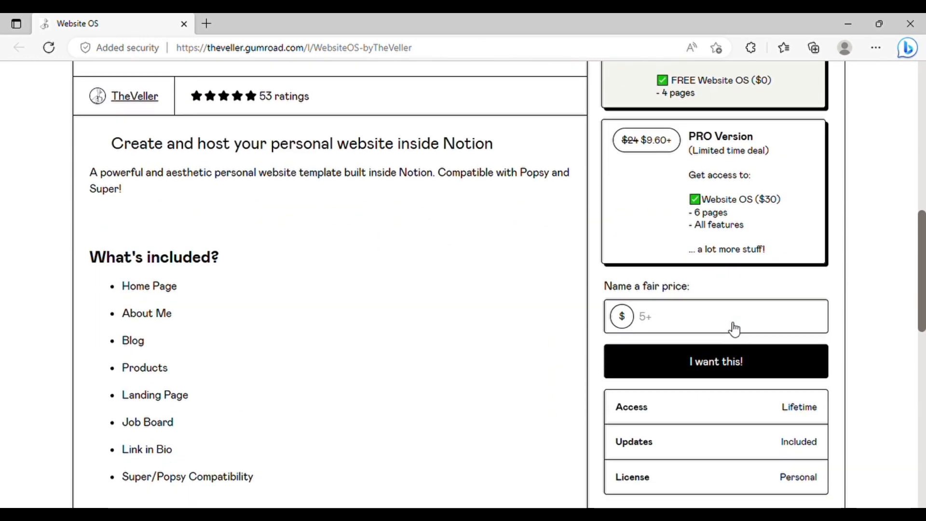
pyautogui.scroll(-3)
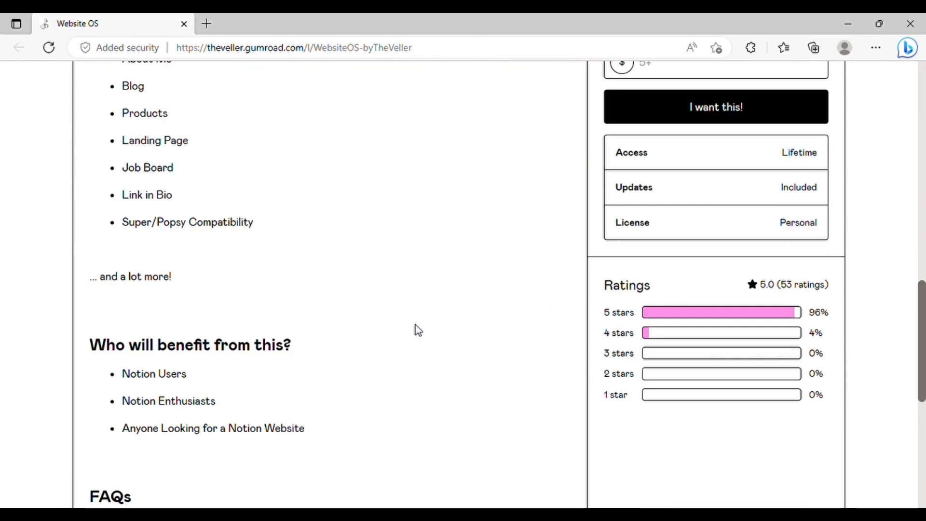
pyautogui.scroll(-3)
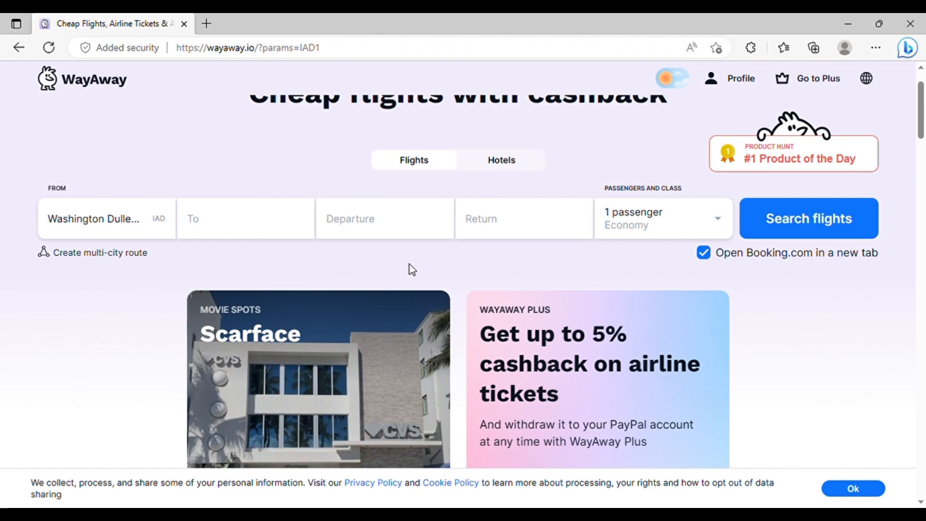
# Scroll WayAway's homepage past destination carousels and national parks to 'Plan your next adventure'.
pyautogui.scroll(-3)
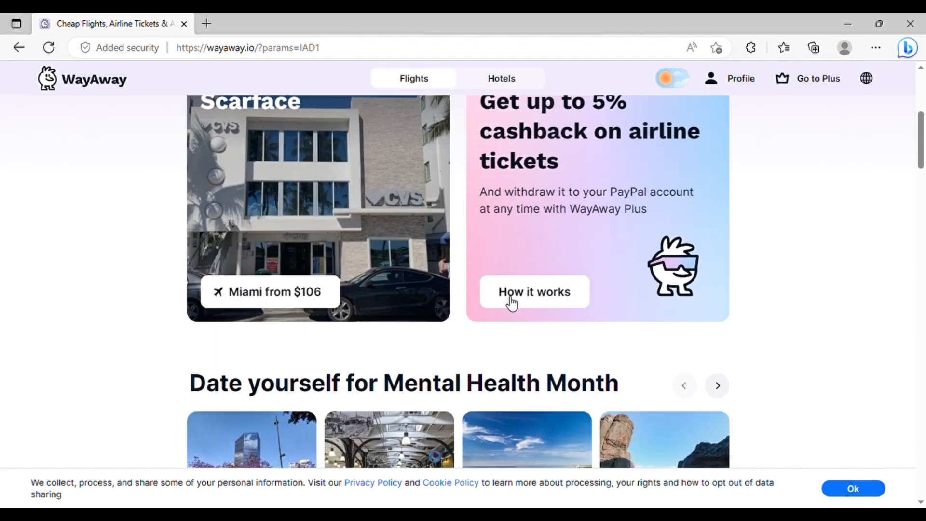
pyautogui.scroll(-3)
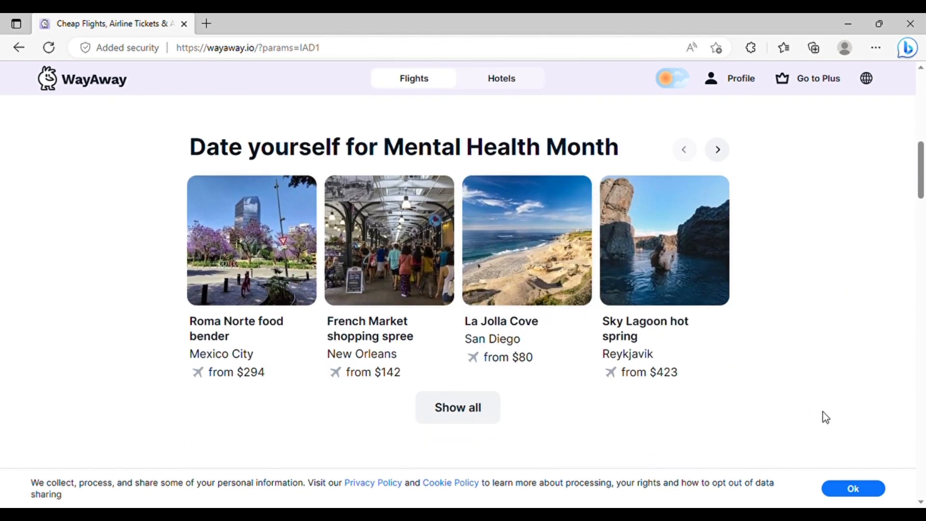
pyautogui.scroll(-3)
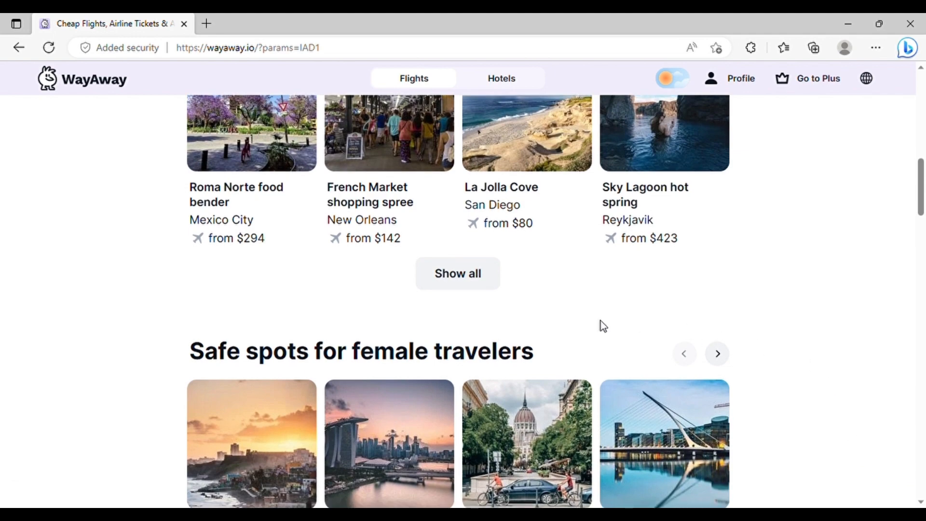
pyautogui.scroll(-3)
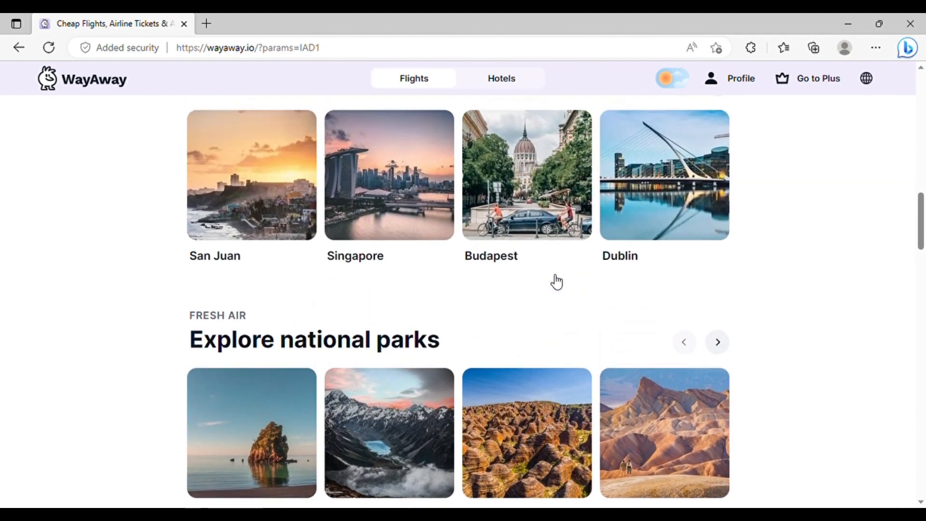
pyautogui.scroll(-3)
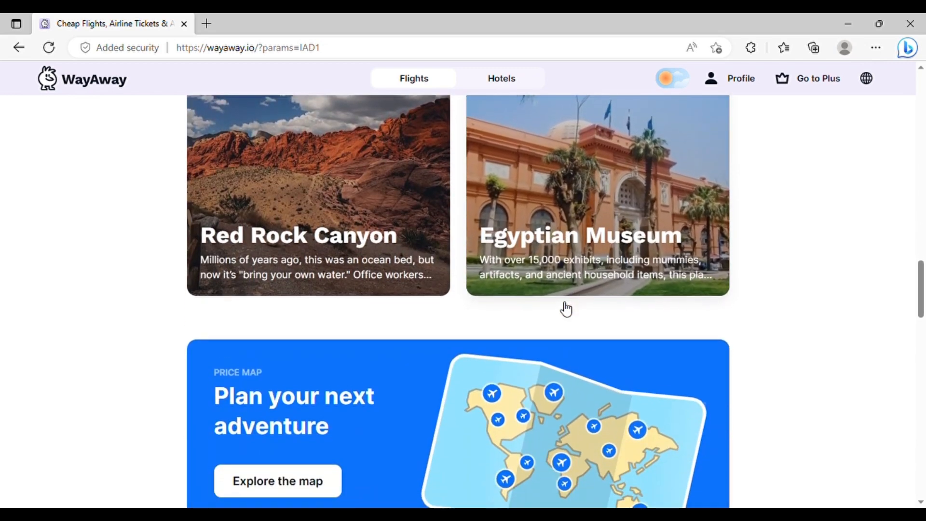